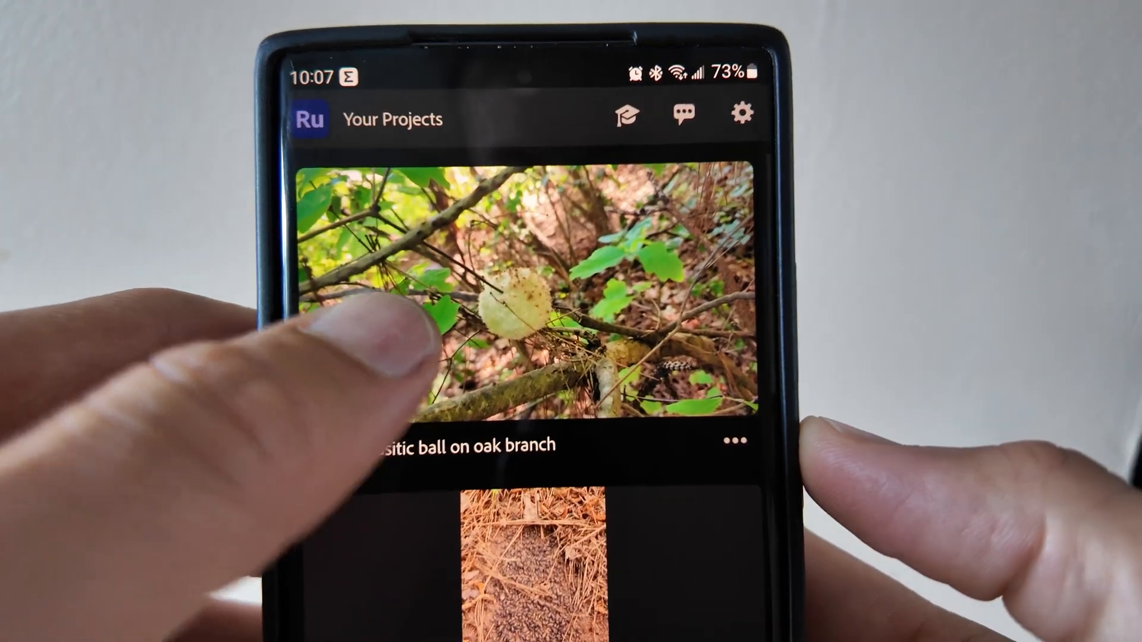
# - Share Premiere Rush's logs from Preferences so the app chooser appears
pyautogui.scroll(3)
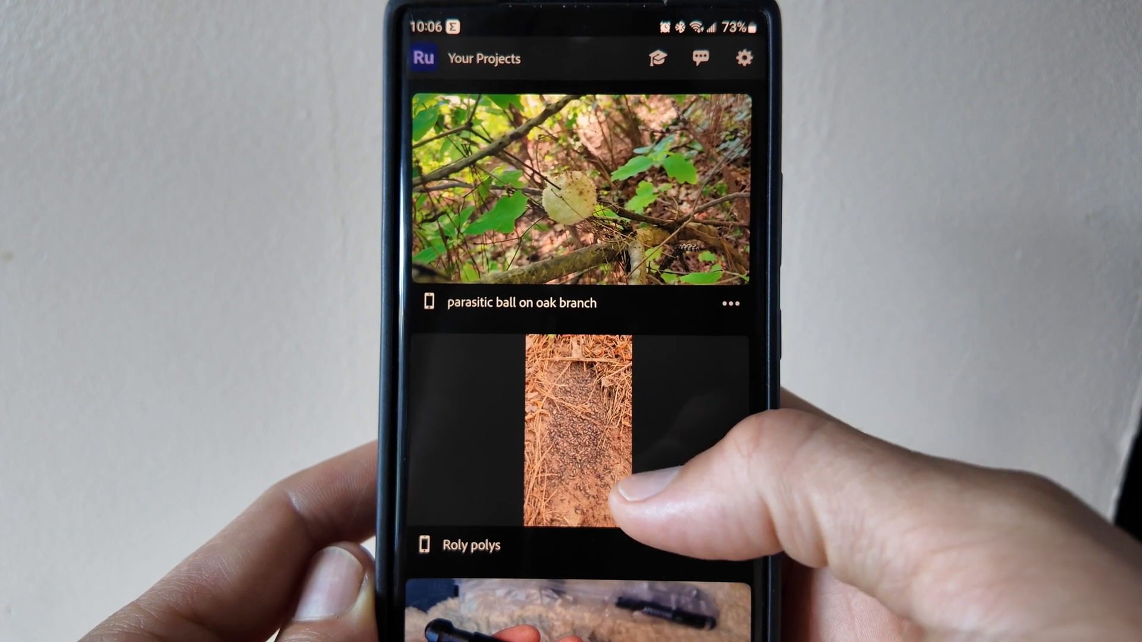
pyautogui.scroll(3)
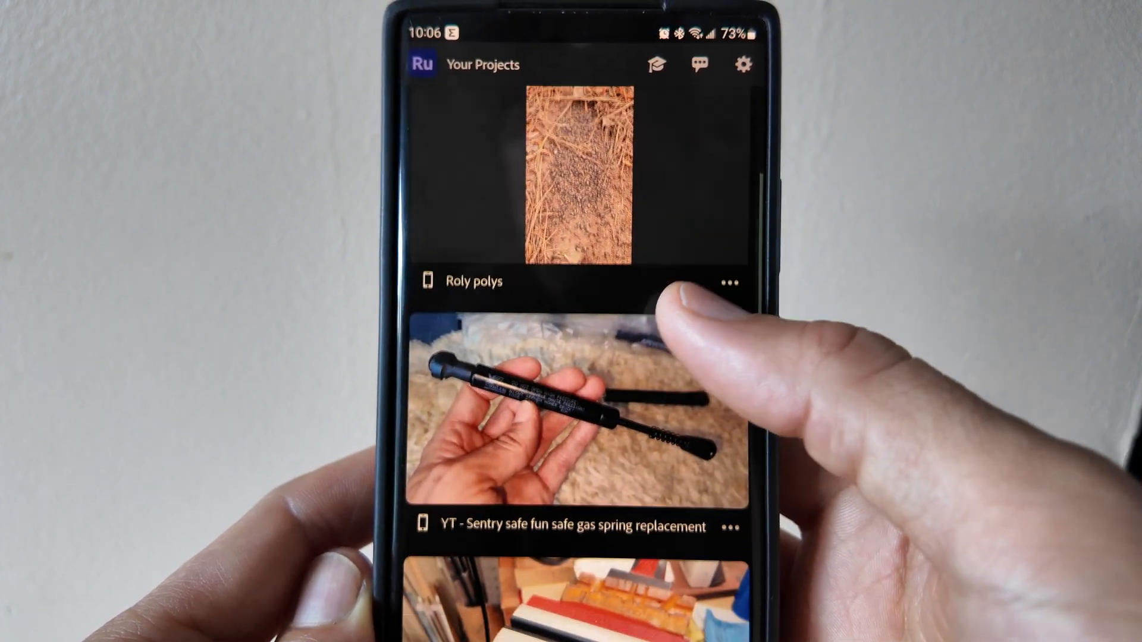
pyautogui.scroll(3)
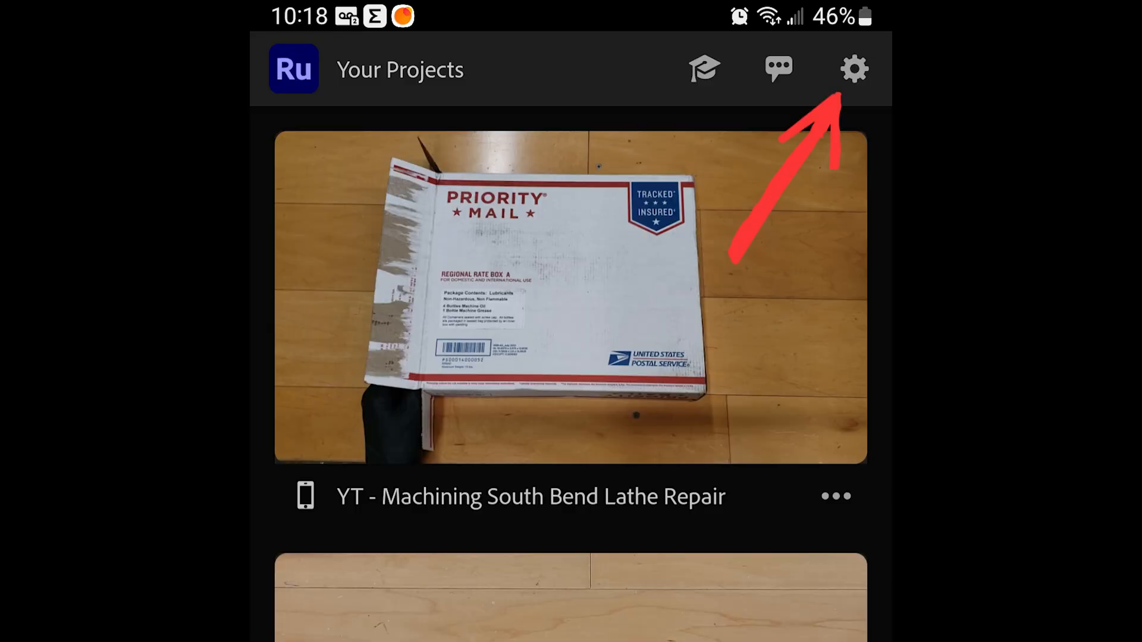
pyautogui.click(853, 69)
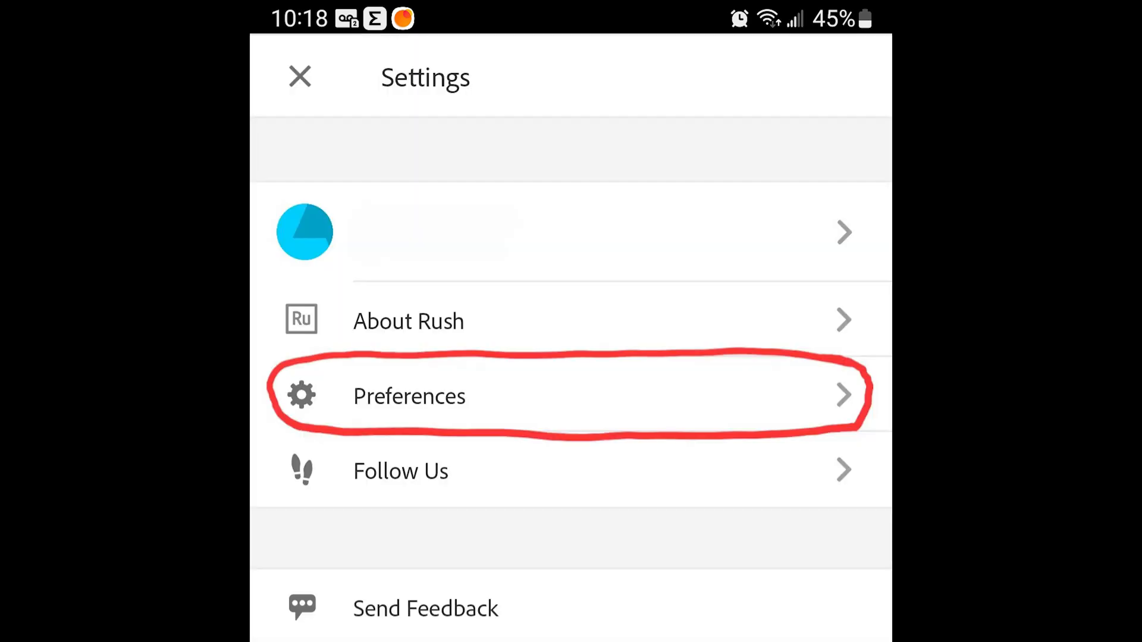
pyautogui.click(409, 396)
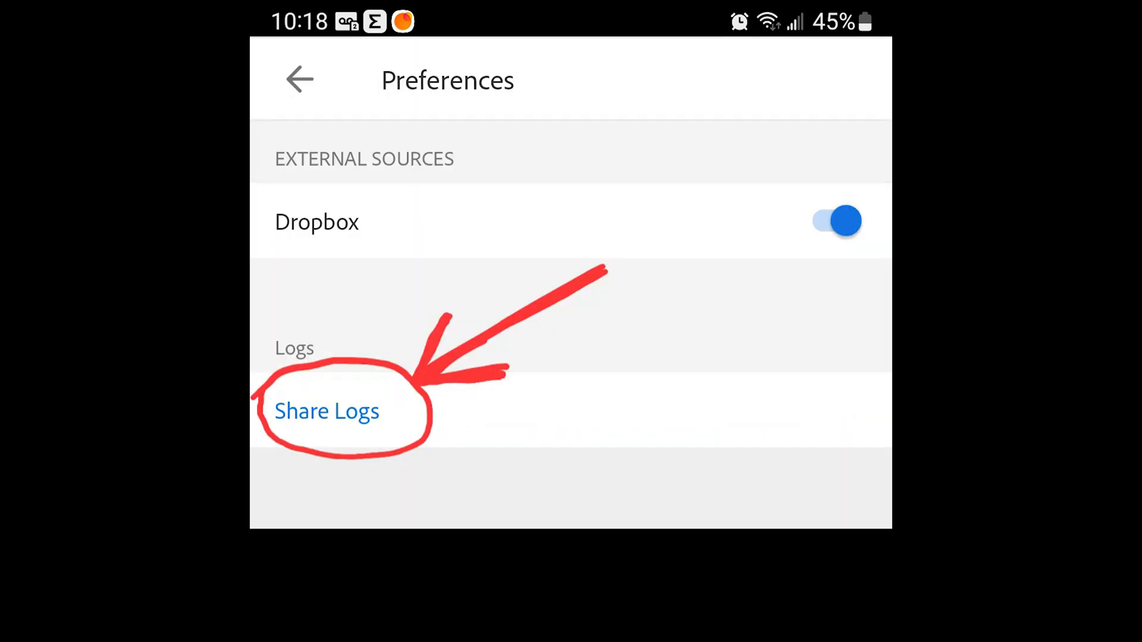
pyautogui.click(327, 411)
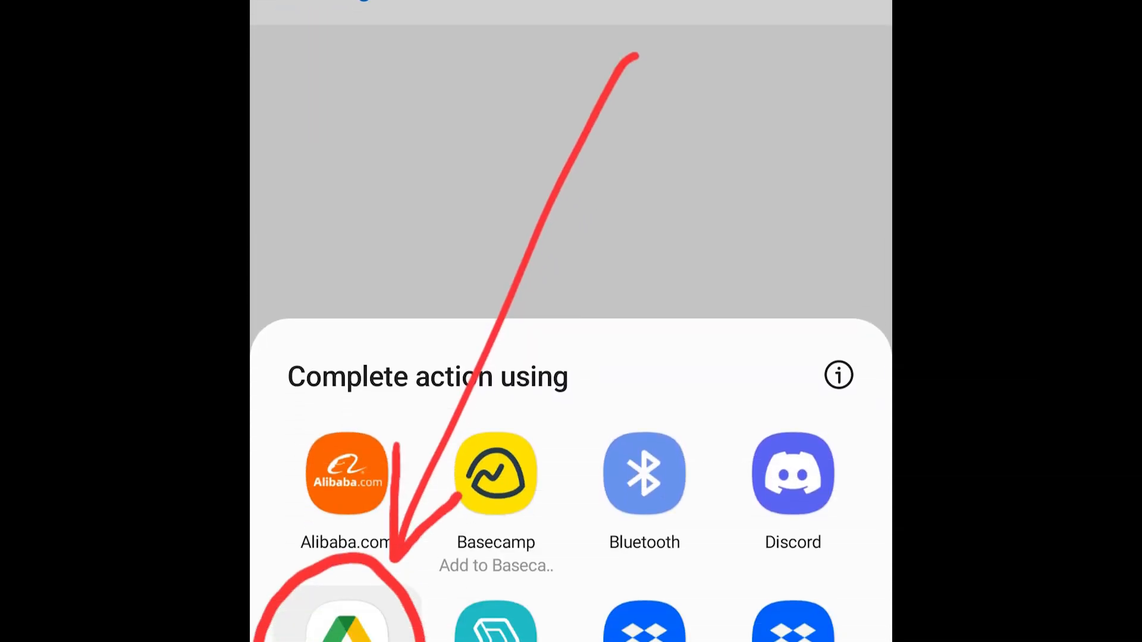
# - Send the logs to Google Drive, keeping the name 'Rush Project logs' in Video
pyautogui.scroll(3)
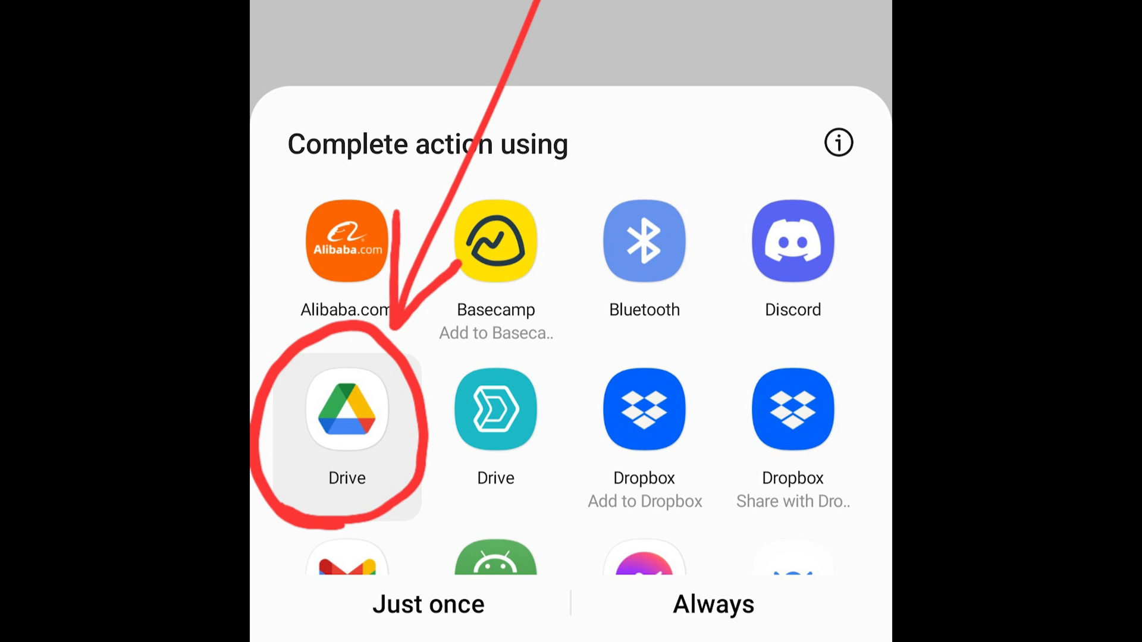
pyautogui.click(347, 409)
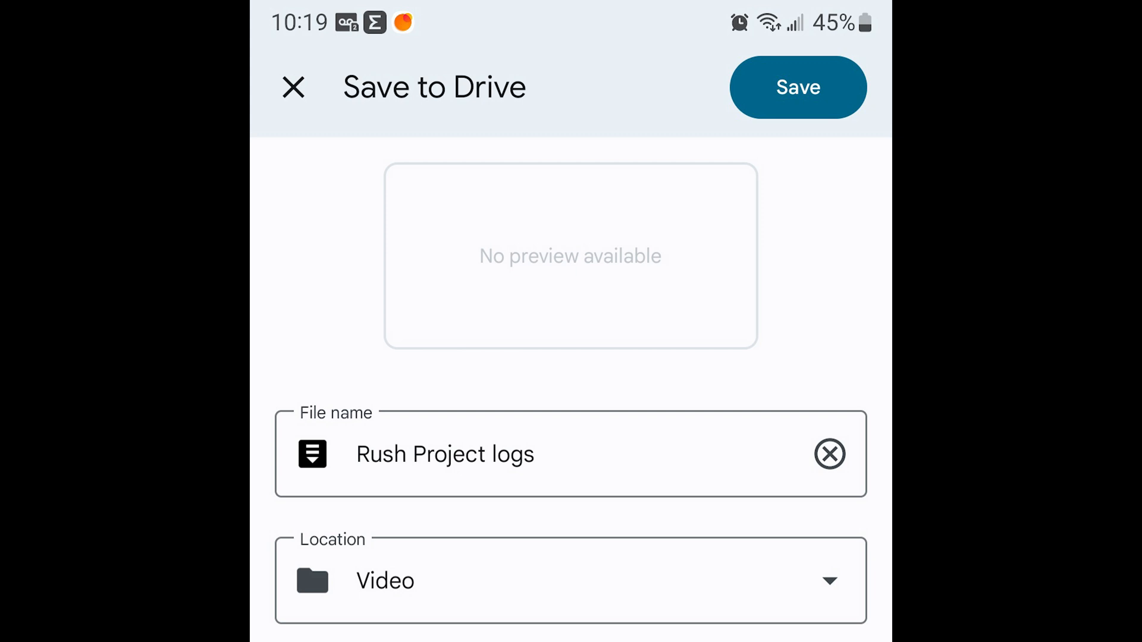
# - Save the logs to Drive and rename the download to 'Rush Project logs.zip'
pyautogui.click(798, 87)
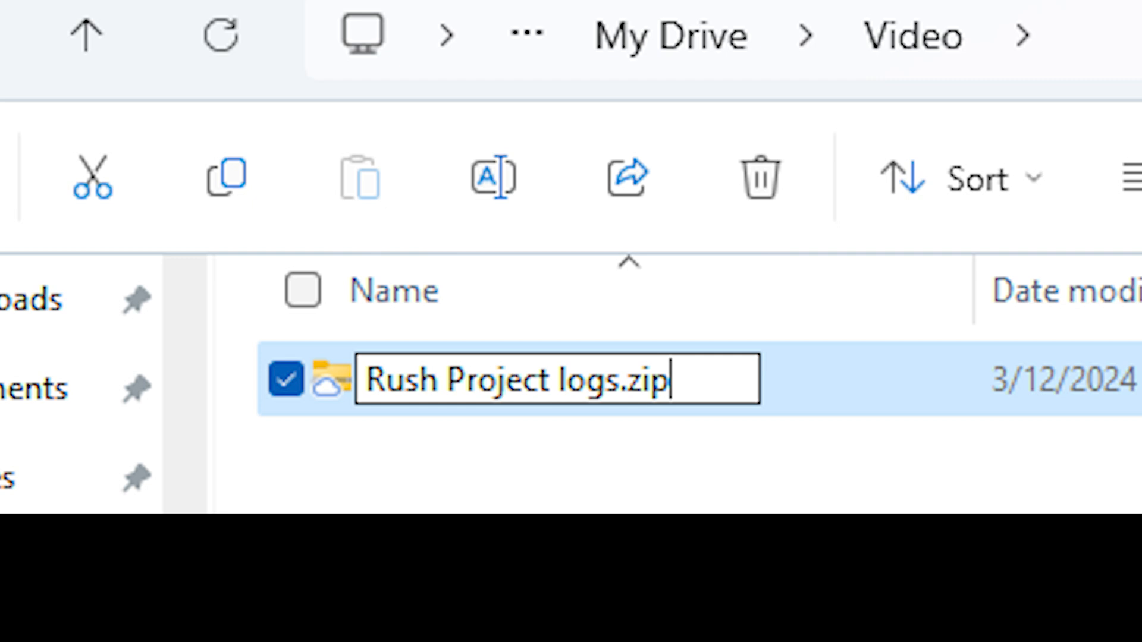
pyautogui.press('Return')
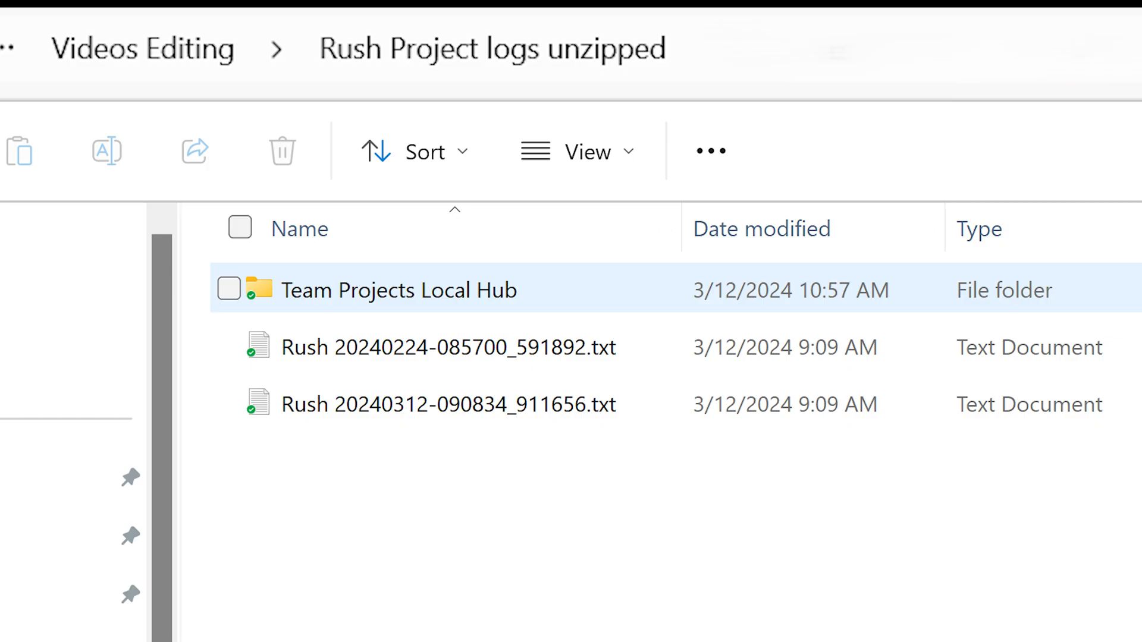
# - Browse Team Projects Local Hub > 2021 > local to view its three .tp2 projects
pyautogui.doubleClick(398, 290)
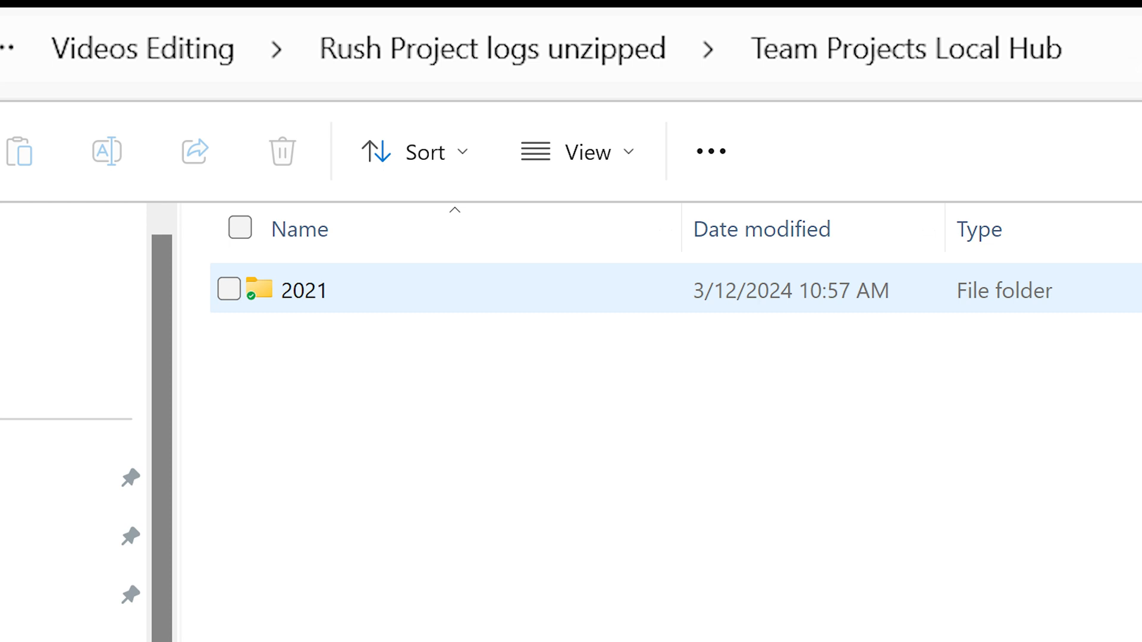
pyautogui.doubleClick(305, 290)
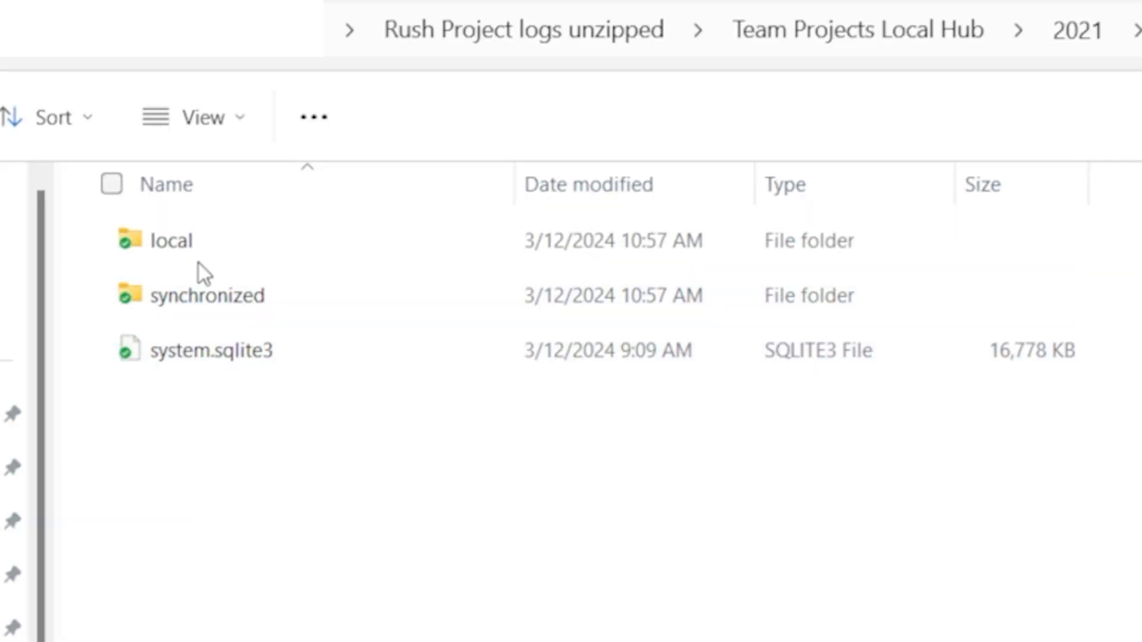
pyautogui.doubleClick(169, 240)
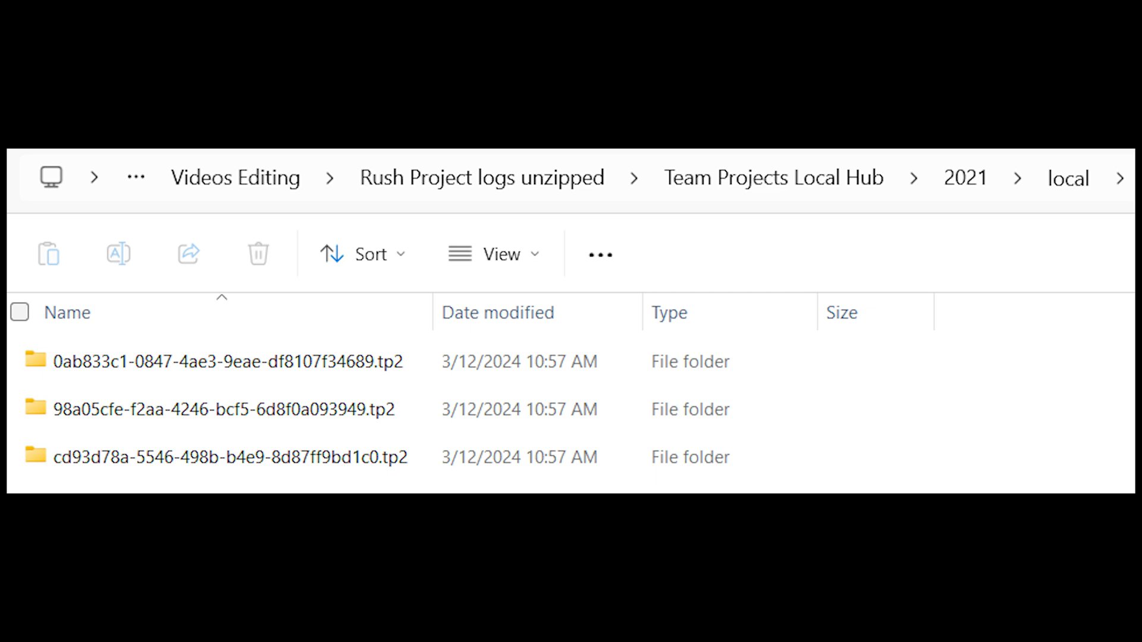
pyautogui.click(218, 361)
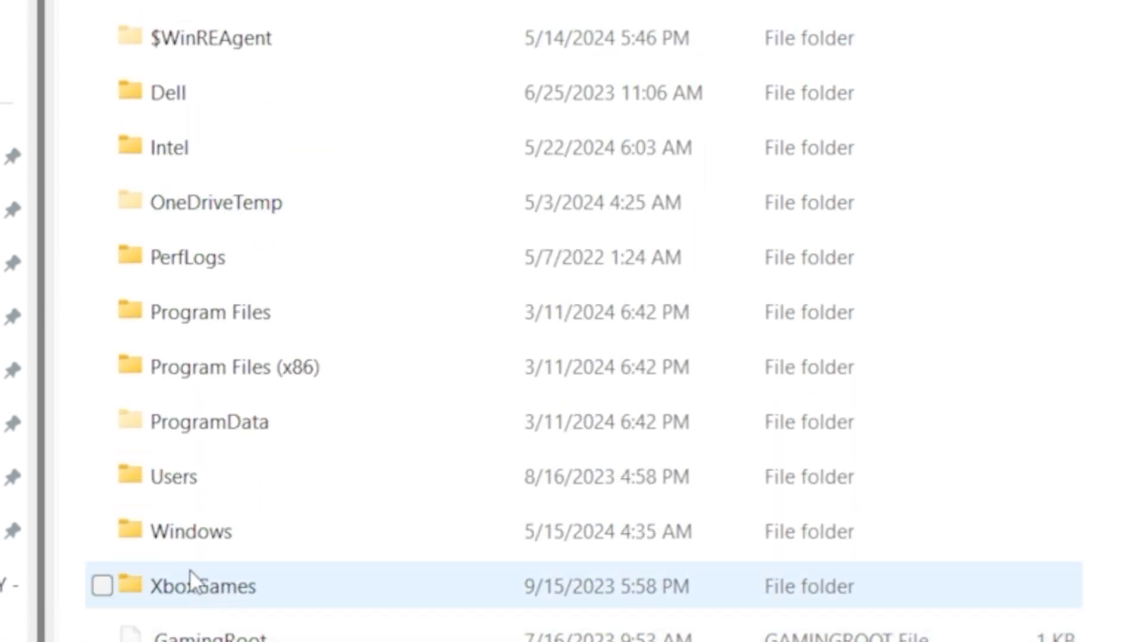
# - Enter Users, view the user folder's properties, then close that dialog
pyautogui.doubleClick(175, 477)
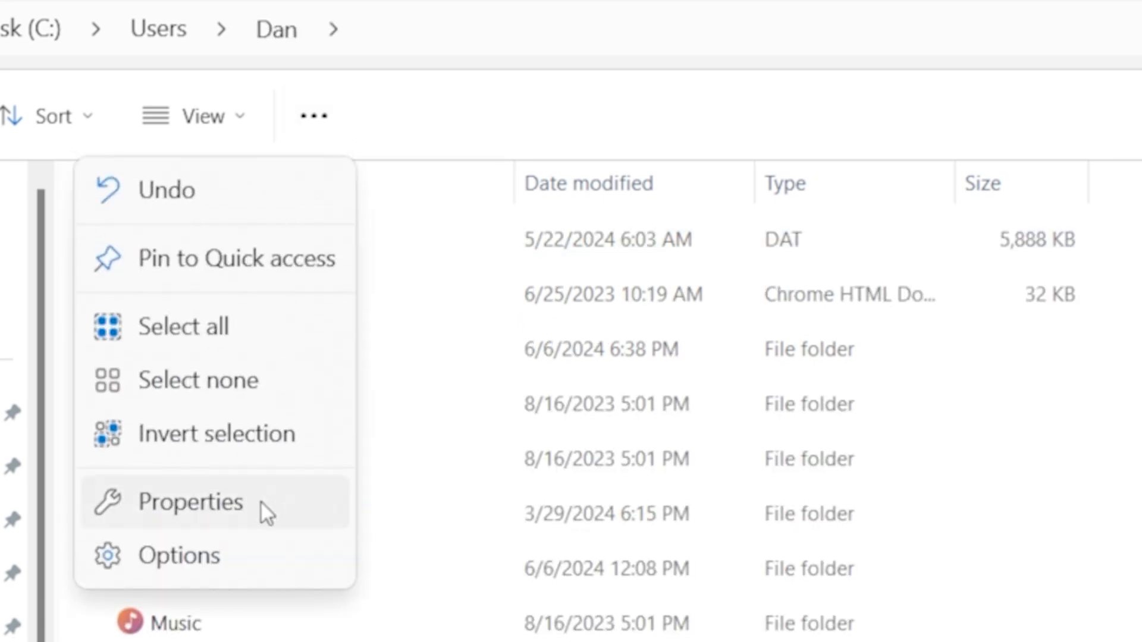
pyautogui.click(190, 502)
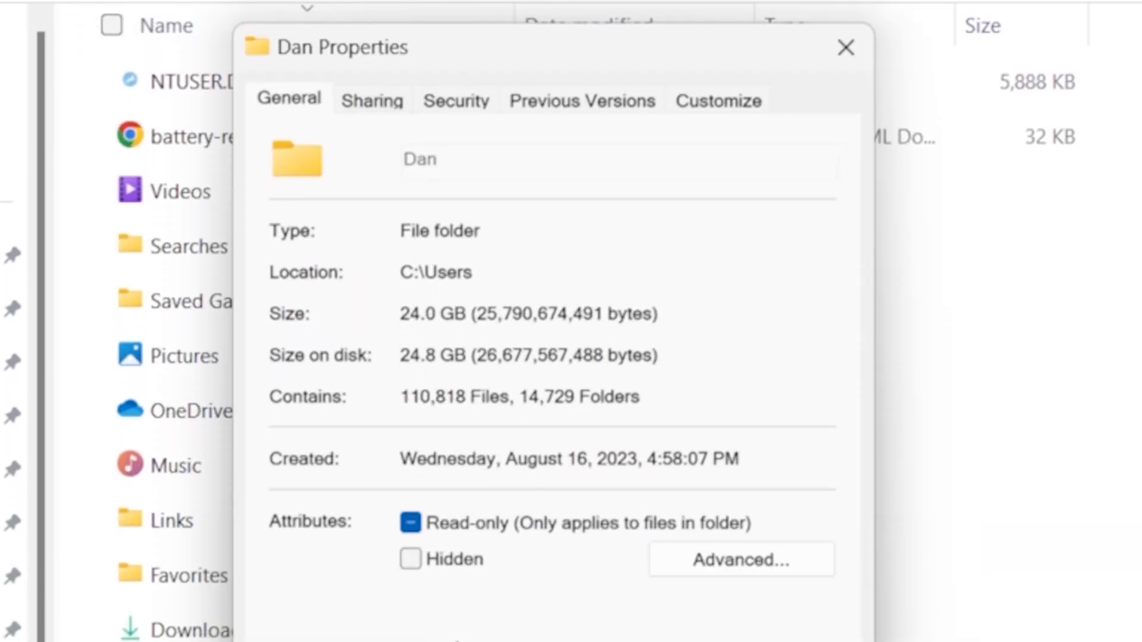
pyautogui.click(409, 559)
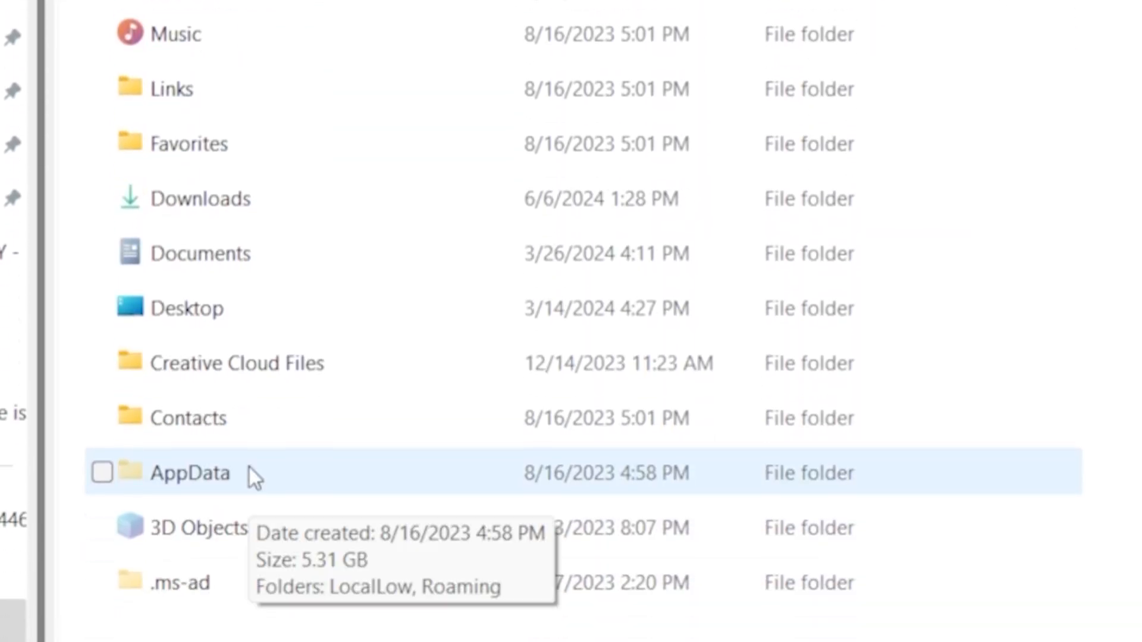
# - Navigate AppData > Roaming > Adobe Common > Team Projects Local Hub > 2021 on the PC
pyautogui.doubleClick(191, 473)
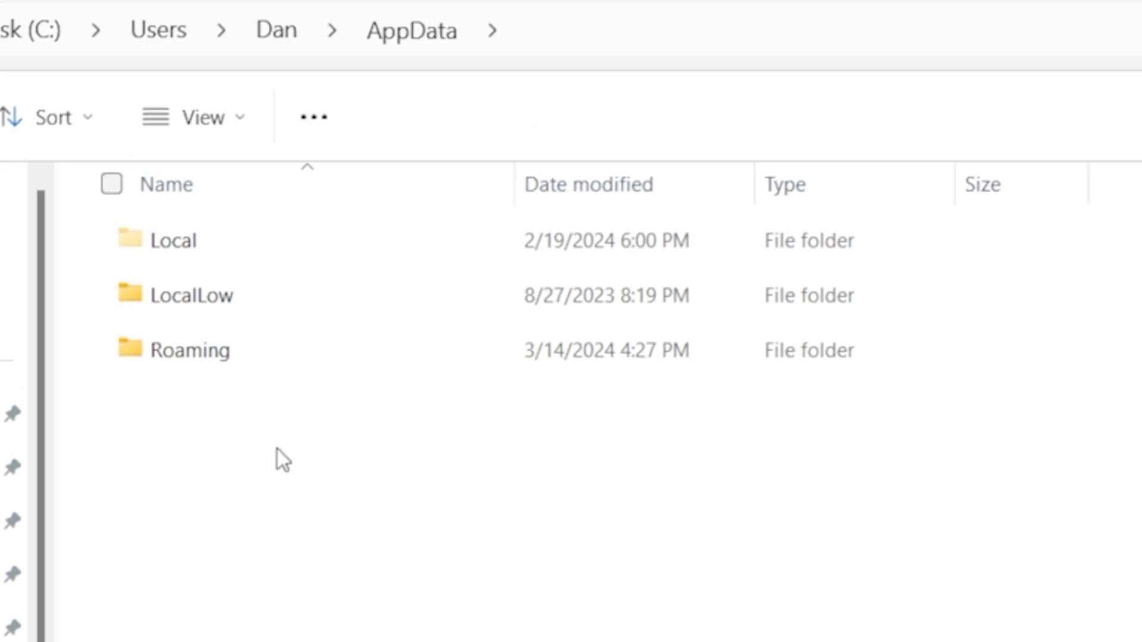
pyautogui.doubleClick(206, 350)
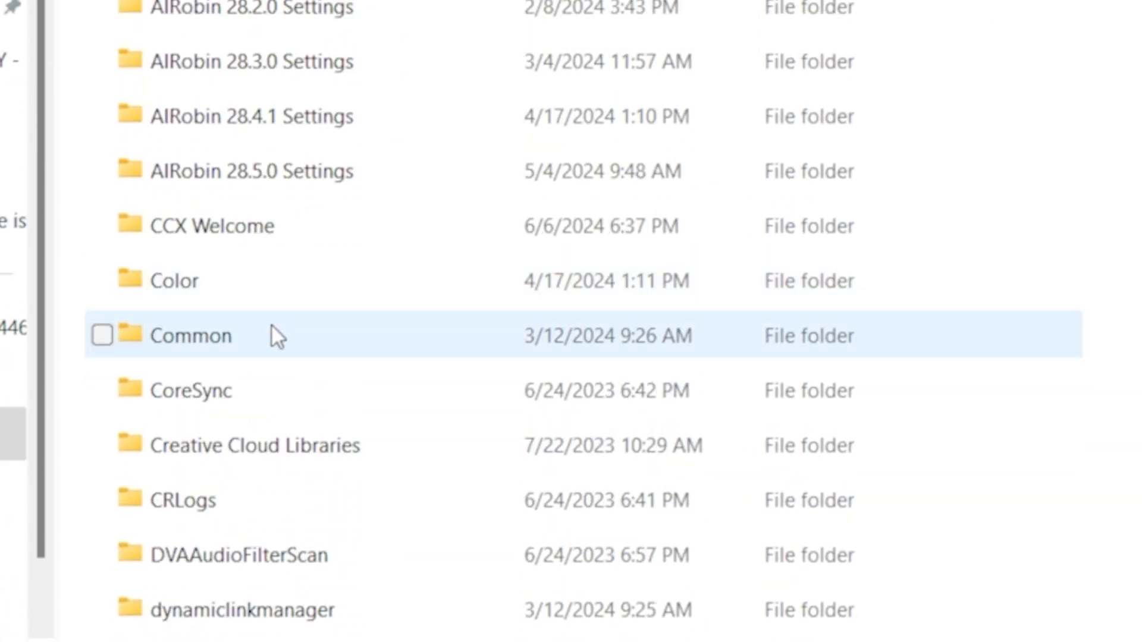
pyautogui.doubleClick(191, 336)
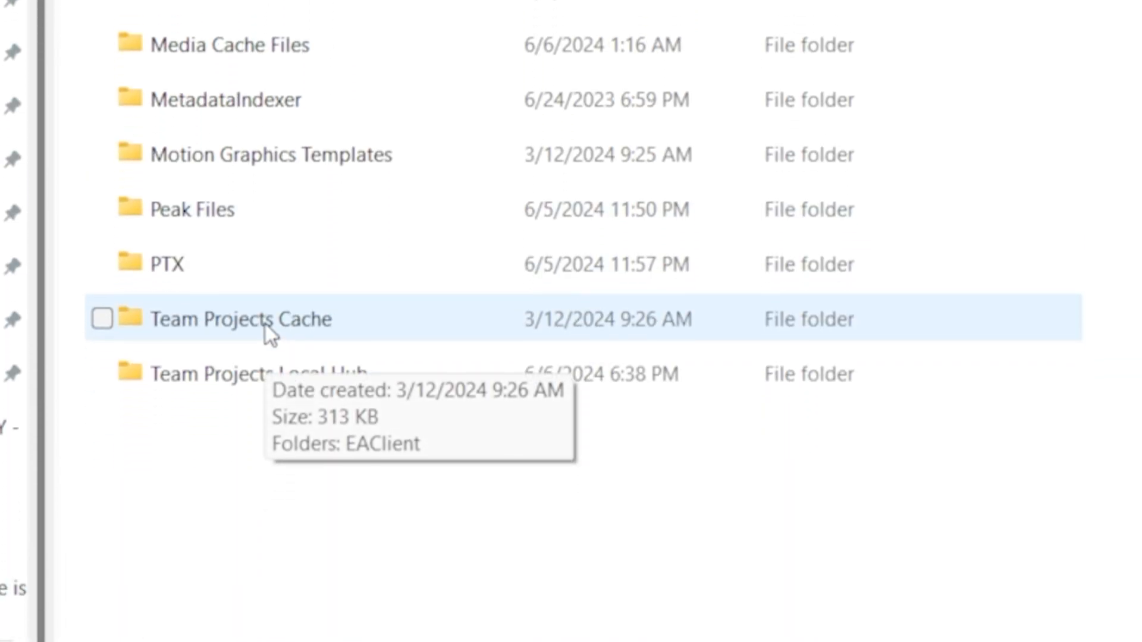
pyautogui.doubleClick(255, 373)
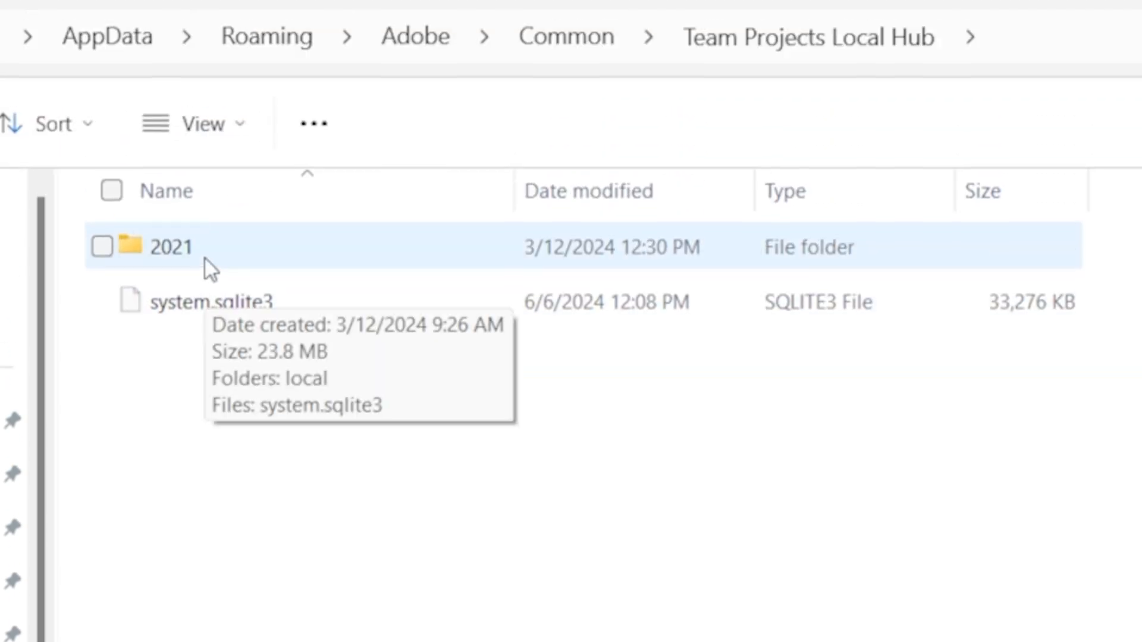
pyautogui.doubleClick(169, 247)
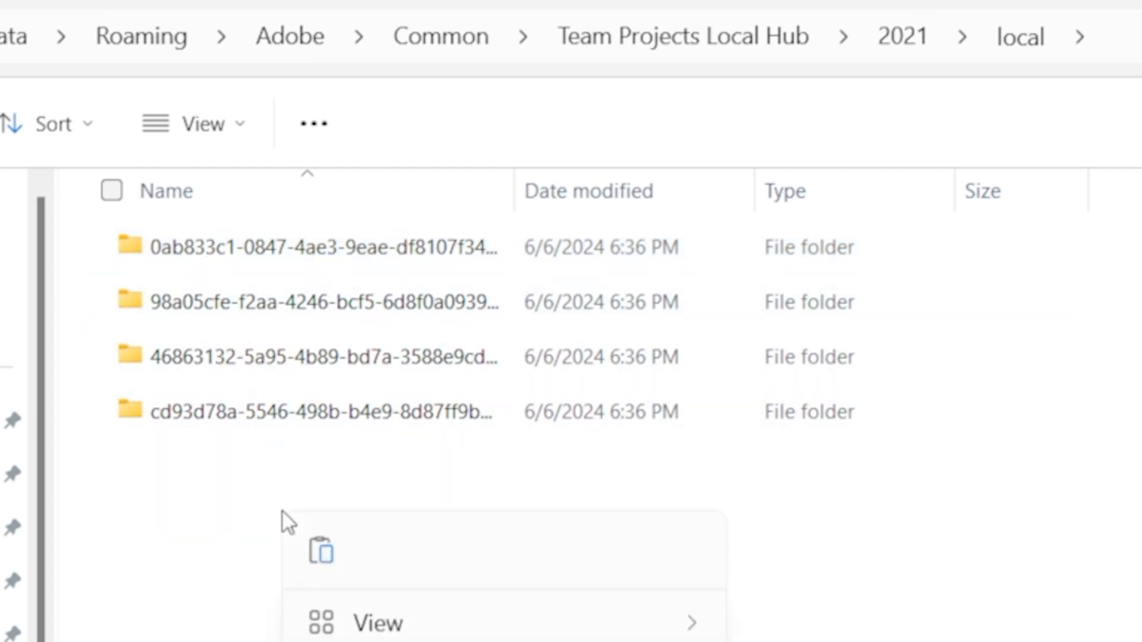
pyautogui.moveTo(322, 549)
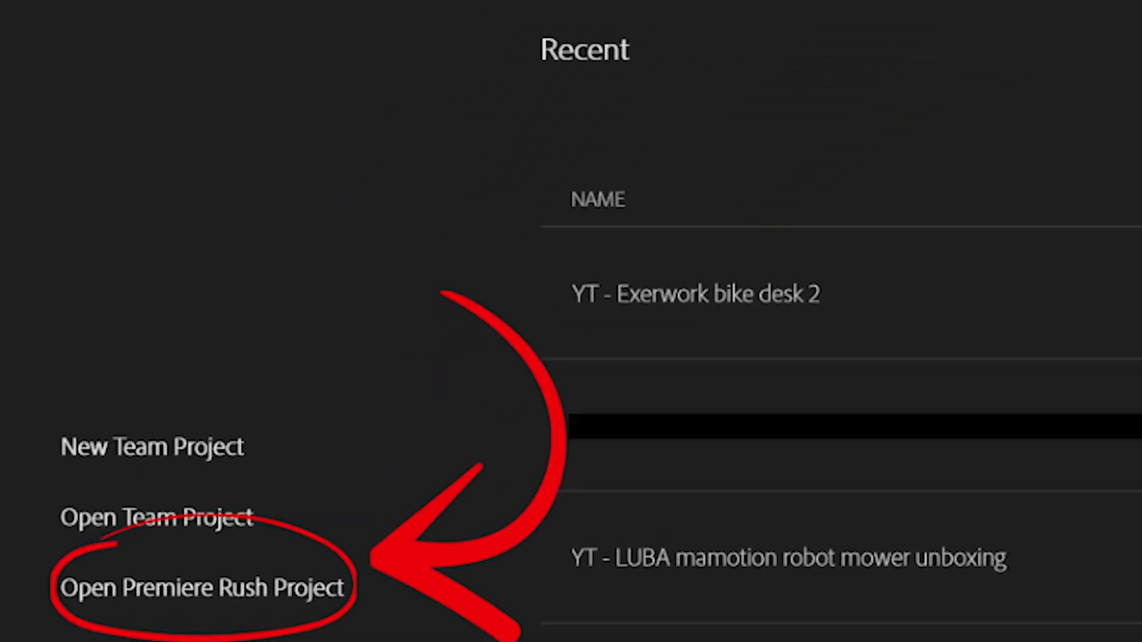
# - Open the Rush project 'YT - Exerwork bike desk' and locate its offline clips
pyautogui.click(200, 586)
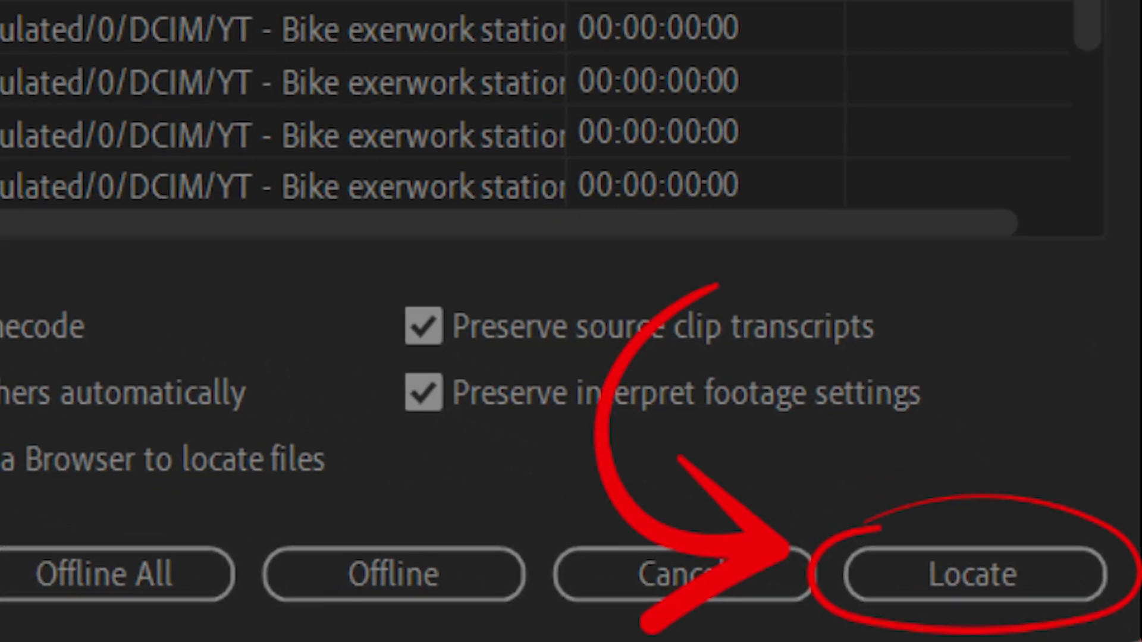
pyautogui.click(970, 574)
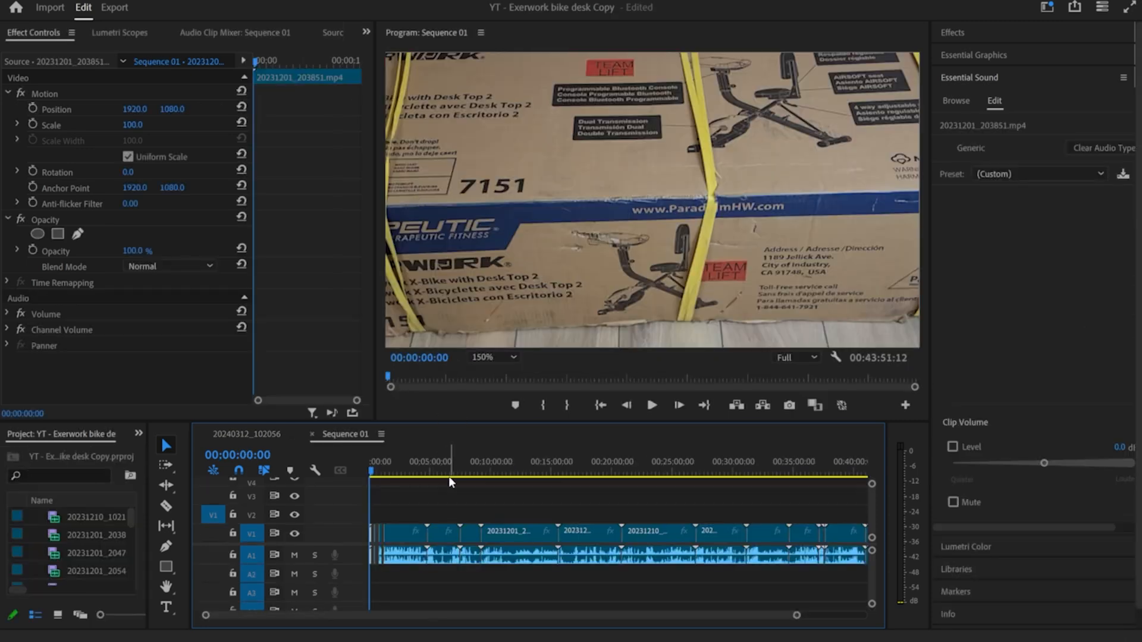
pyautogui.click(426, 472)
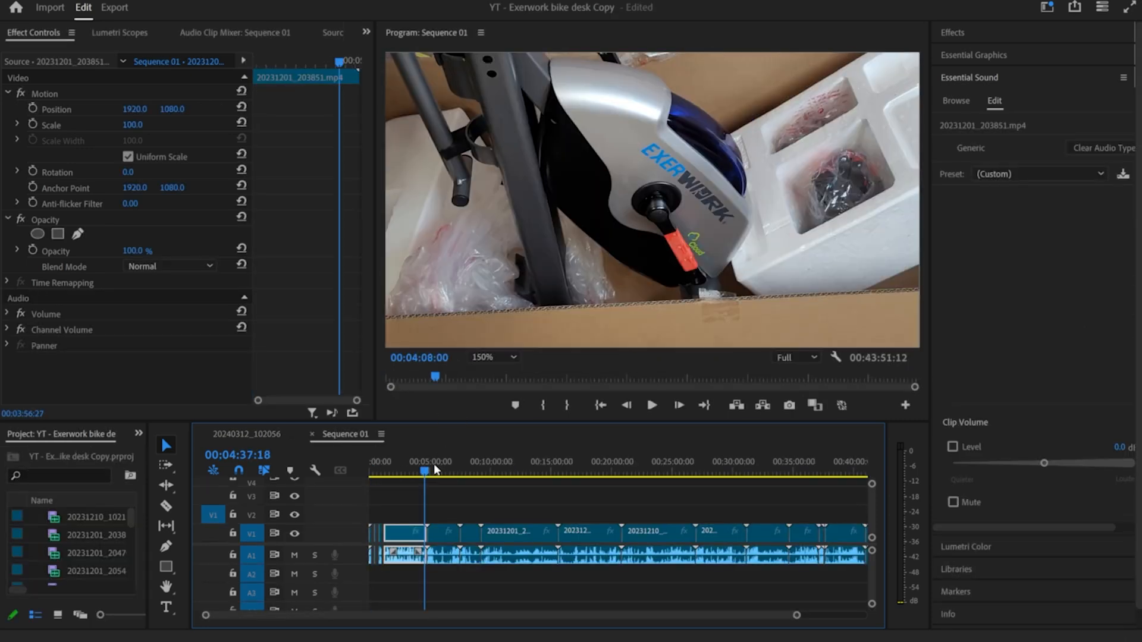
pyautogui.click(457, 461)
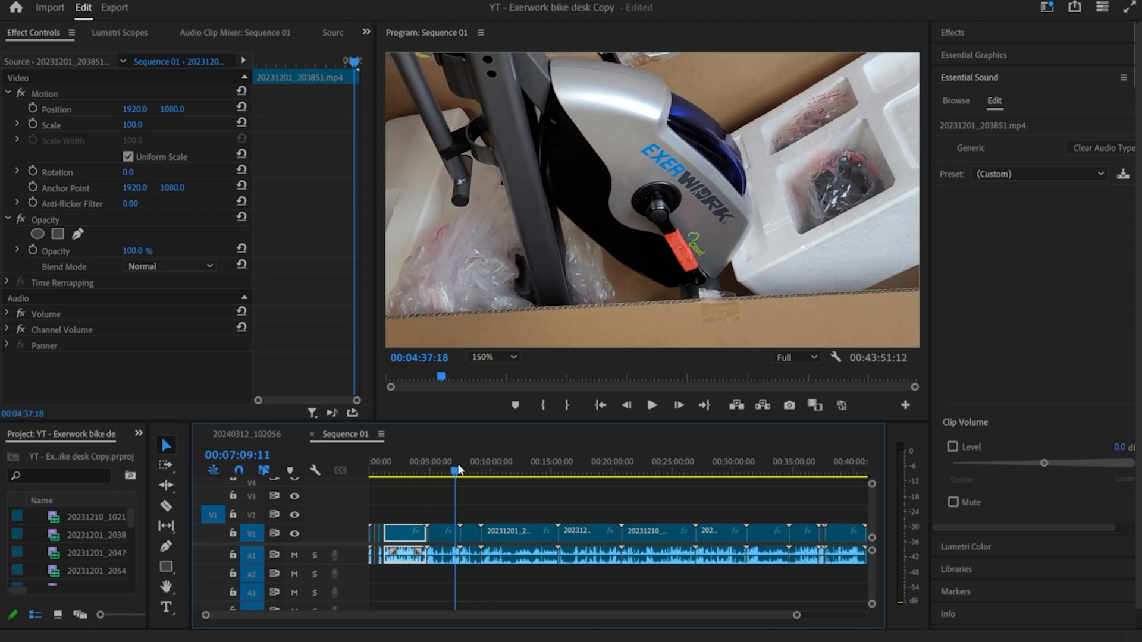